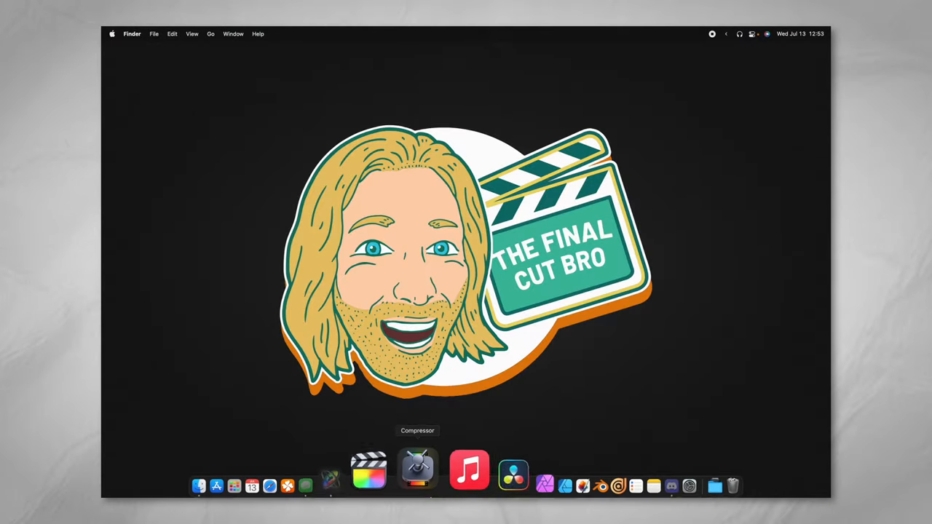
# Step: Launch Motion from the Dock to reach the Project Browser
pyautogui.click(417, 467)
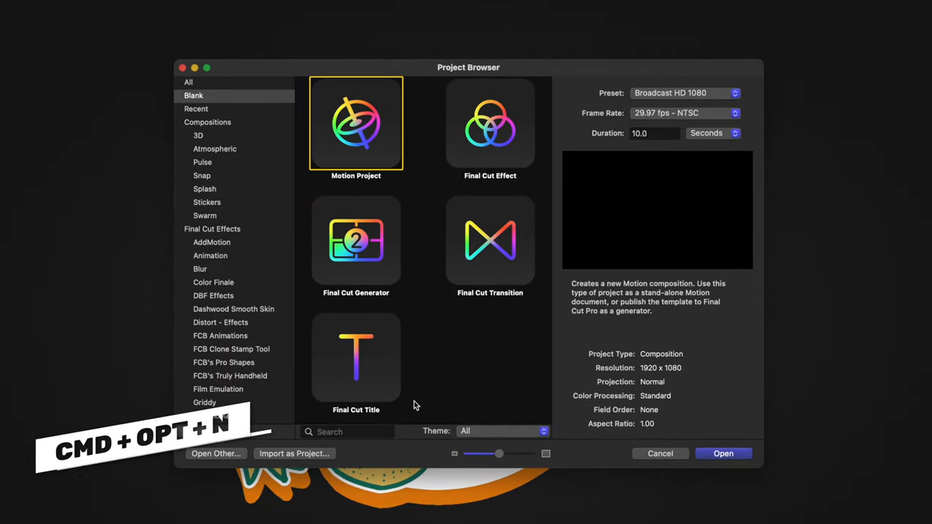
# Step: Create a Final Cut Title project at 4K Ultra HD and 23.98 fps NTSC
pyautogui.click(356, 357)
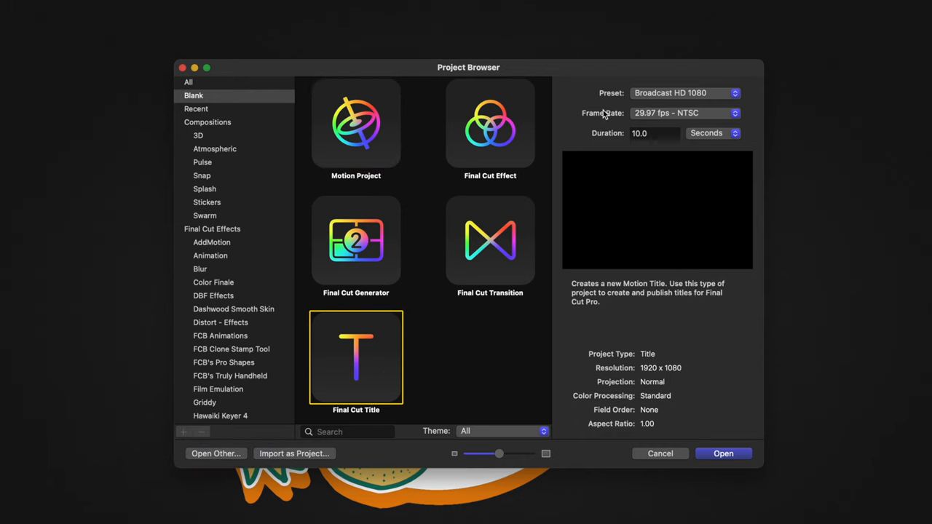
pyautogui.moveTo(605, 115)
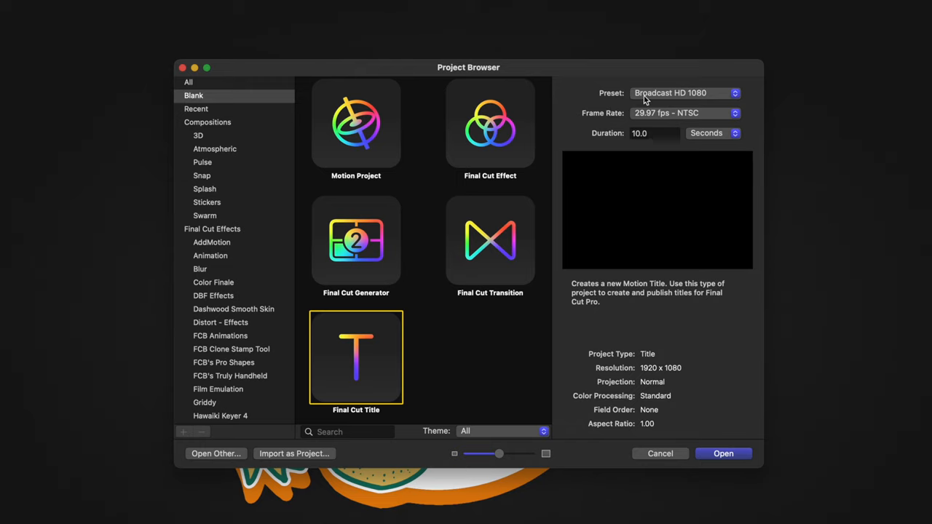
pyautogui.click(684, 92)
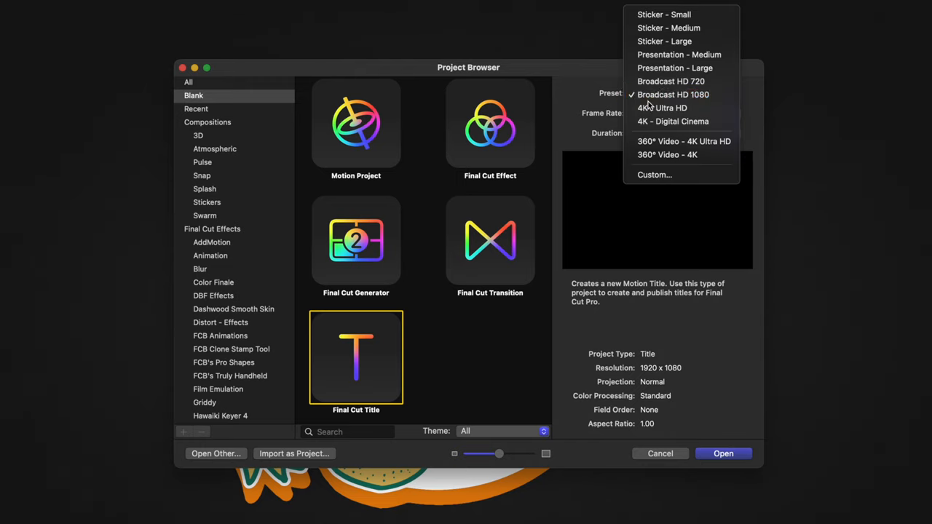
pyautogui.click(662, 108)
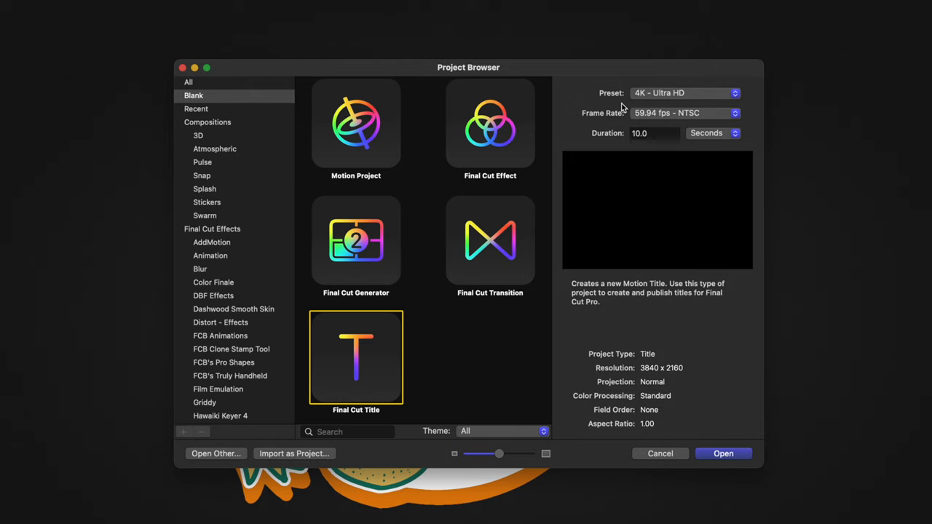
pyautogui.click(685, 113)
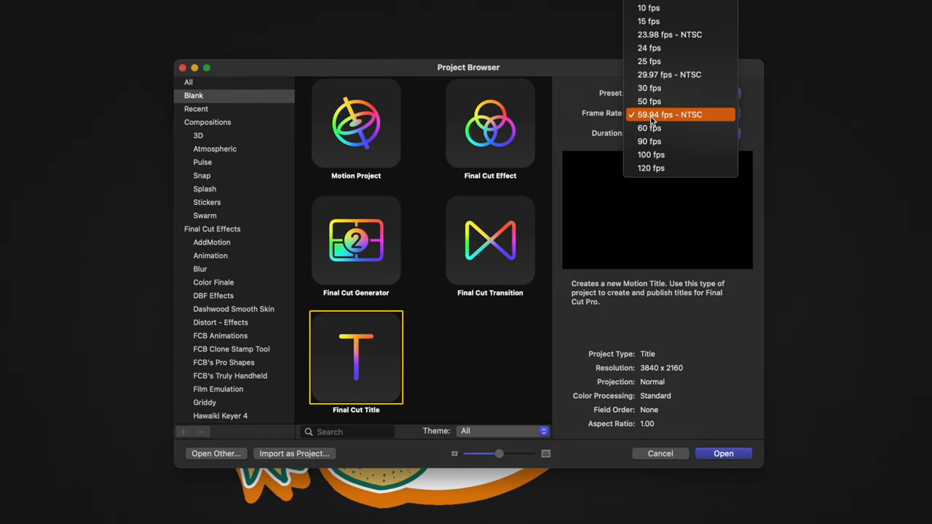
pyautogui.moveTo(669, 34)
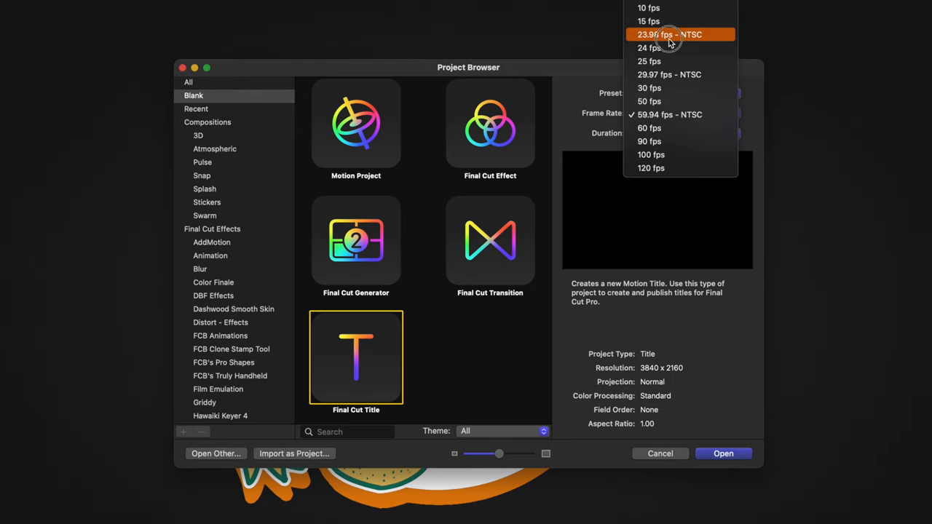
pyautogui.click(670, 34)
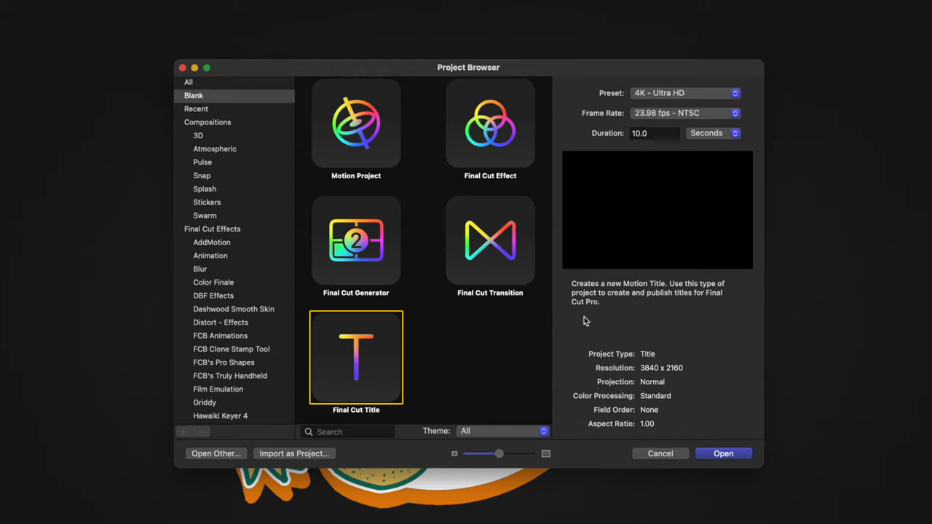
pyautogui.click(723, 453)
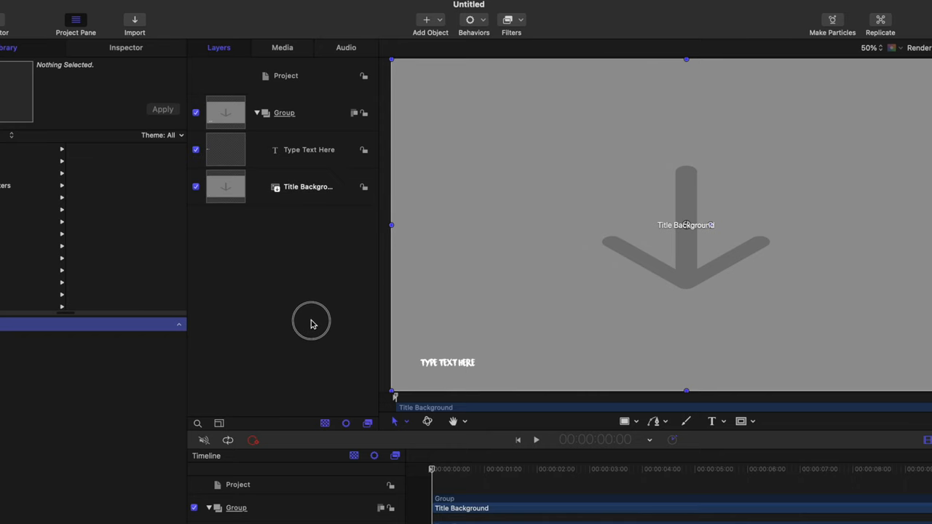
# Step: Delete the Title Background and Type Text Here layers and add a centre-aligned text layer
pyautogui.click(309, 149)
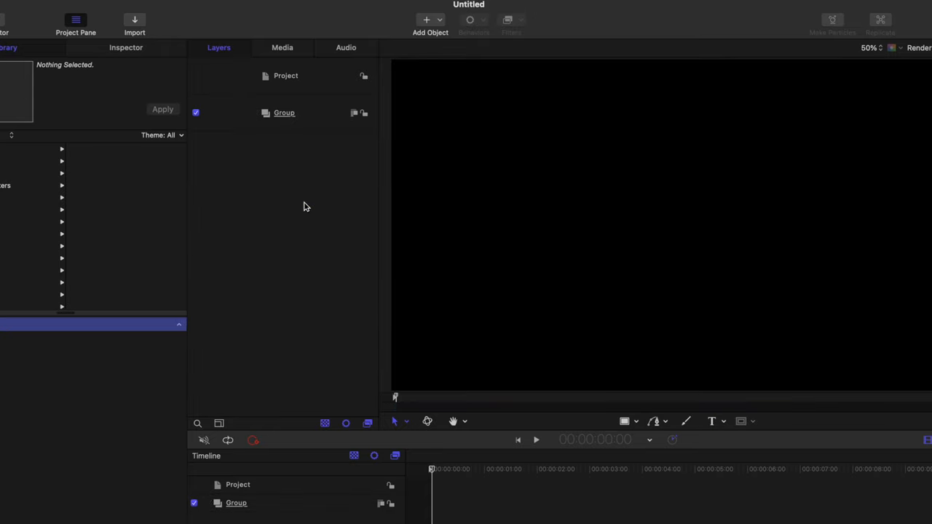
pyautogui.click(712, 421)
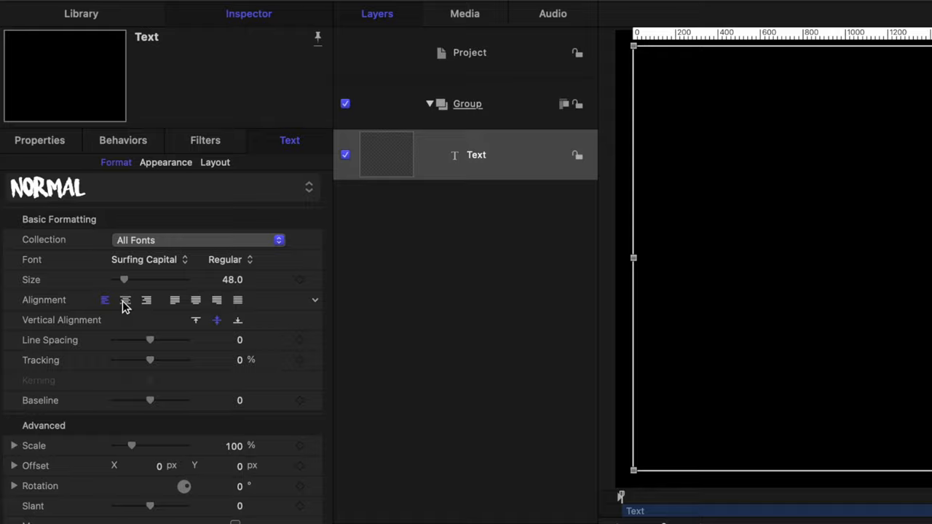
pyautogui.click(125, 300)
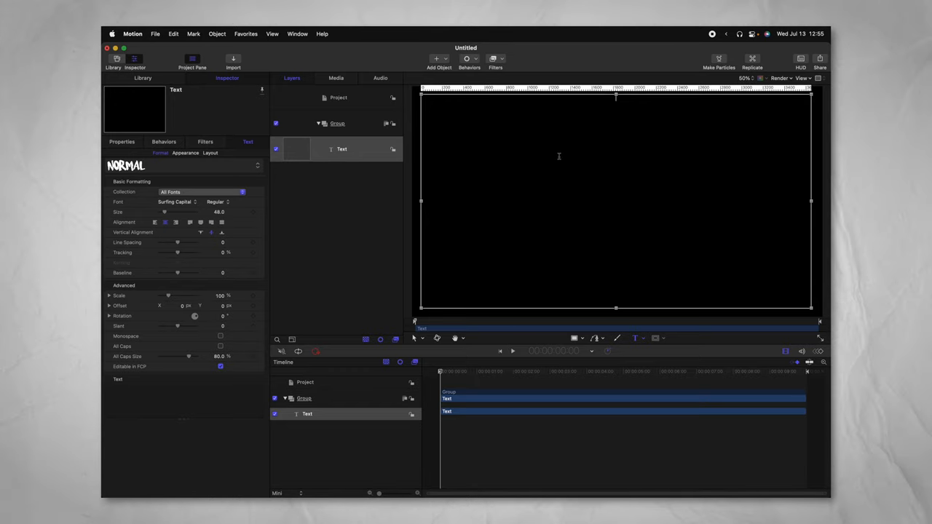
# Step: Reset the text layer's Position to 0,0 in Inspector Properties
pyautogui.click(122, 142)
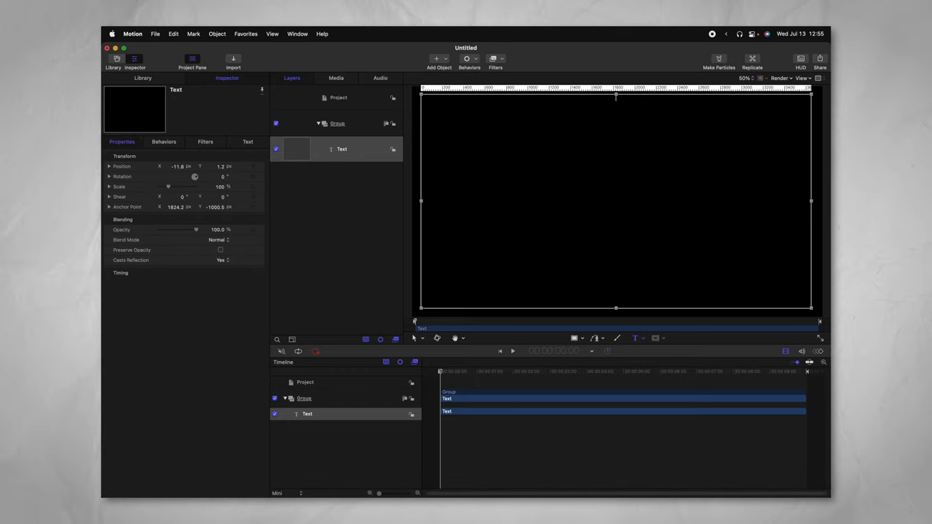
pyautogui.moveTo(272, 169)
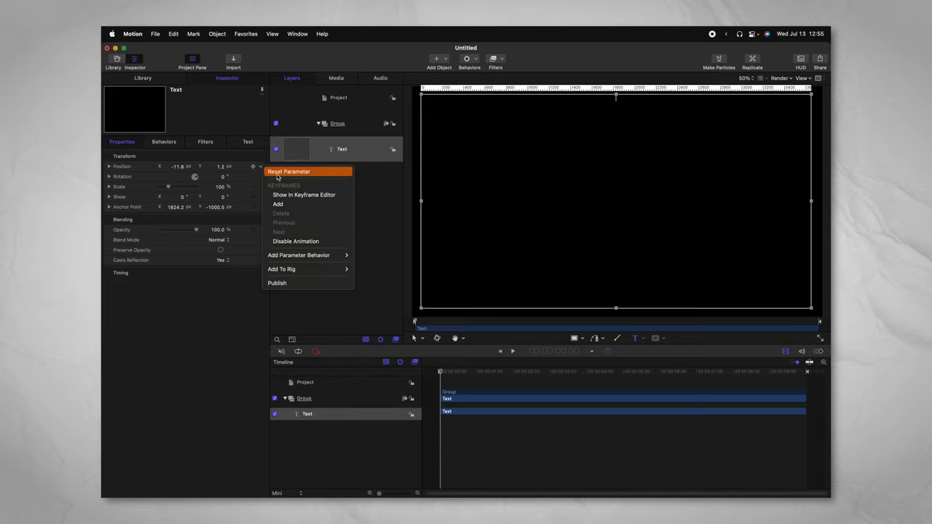
pyautogui.click(289, 171)
pyautogui.write('SUBSCRI')
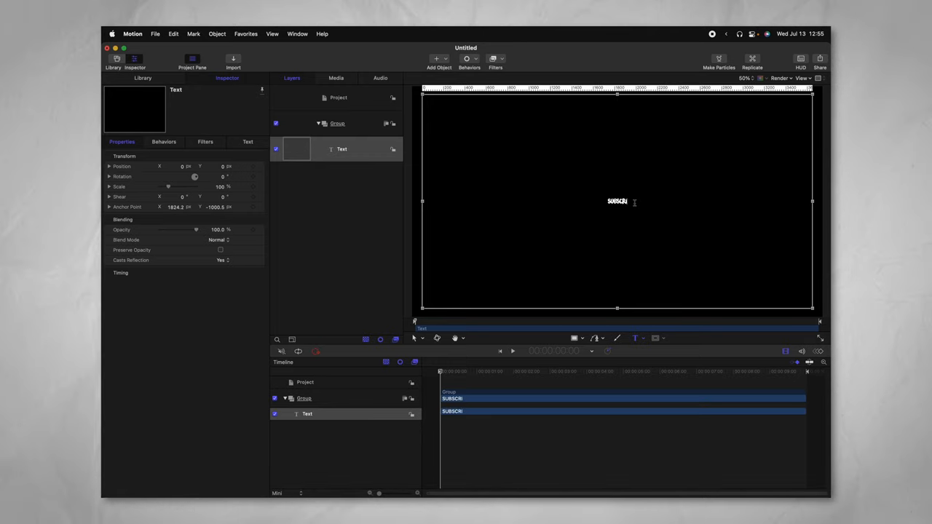
# Step: Set the SUBSCRIBE! text size to 375 and increase its tracking
pyautogui.click(247, 142)
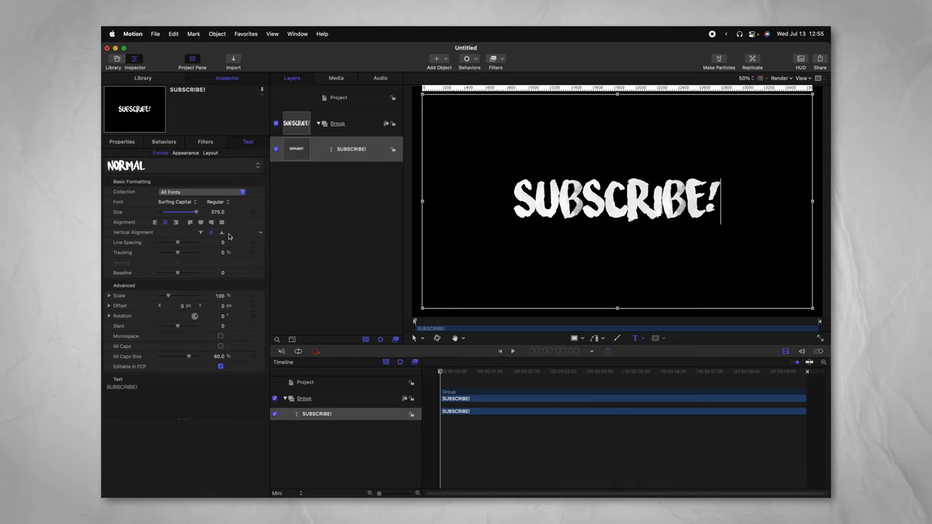
pyautogui.moveTo(177, 252); pyautogui.dragTo(183, 253)
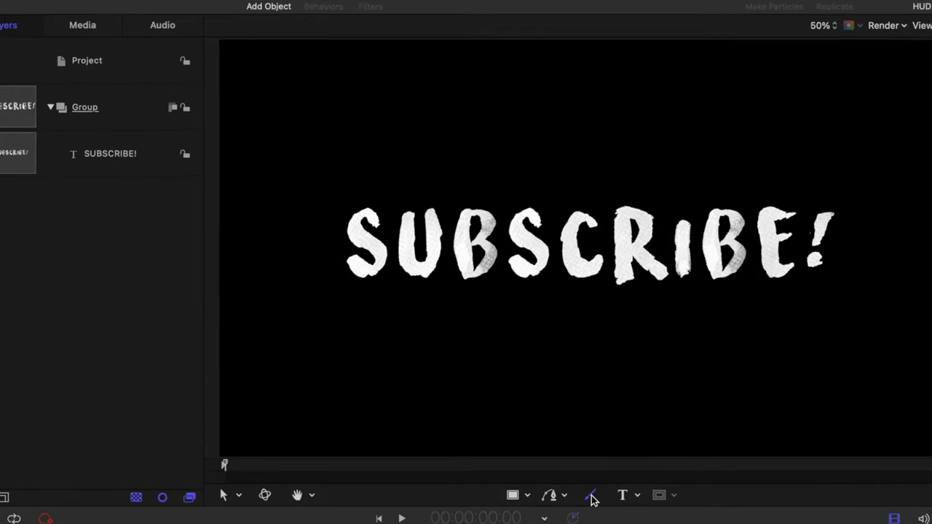
# Step: Activate the Paint Stroke tool with a red 96-pixel write-on brush
pyautogui.click(594, 495)
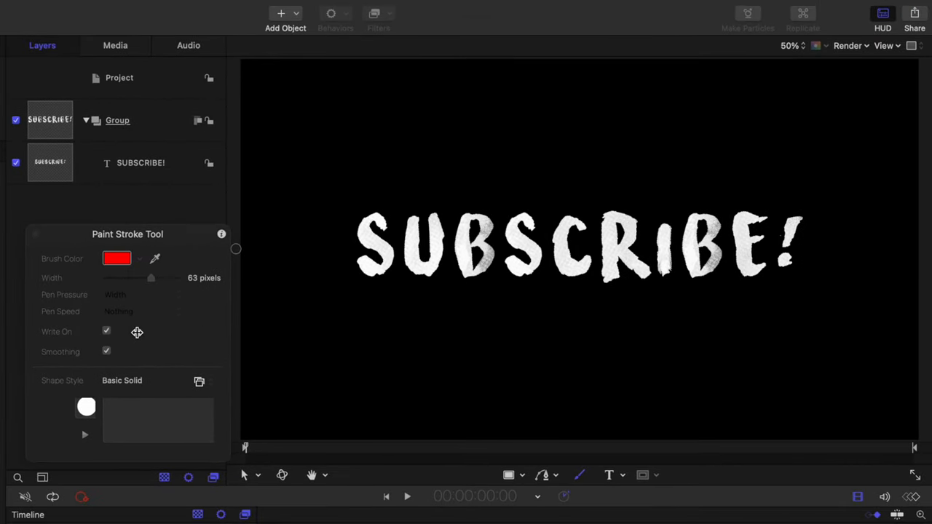
pyautogui.moveTo(153, 282)
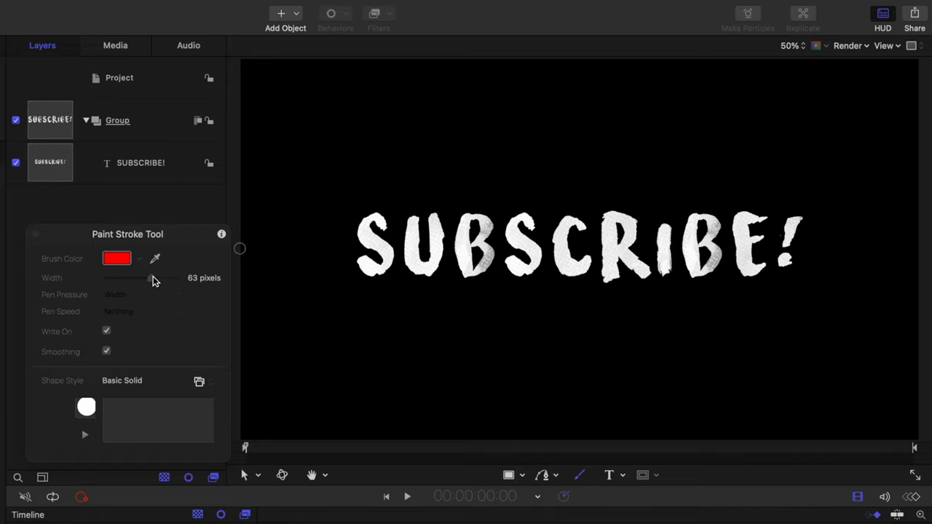
pyautogui.moveTo(149, 278); pyautogui.dragTo(160, 277)
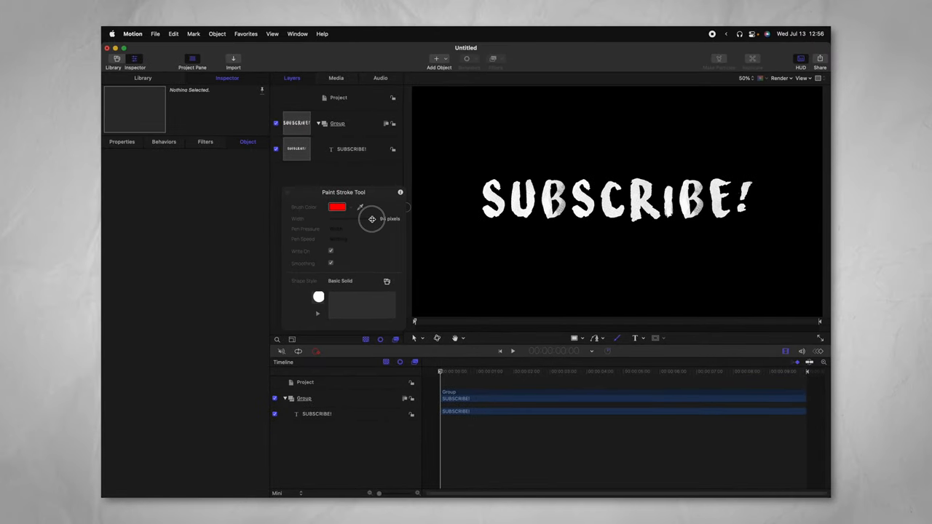
pyautogui.moveTo(534, 194)
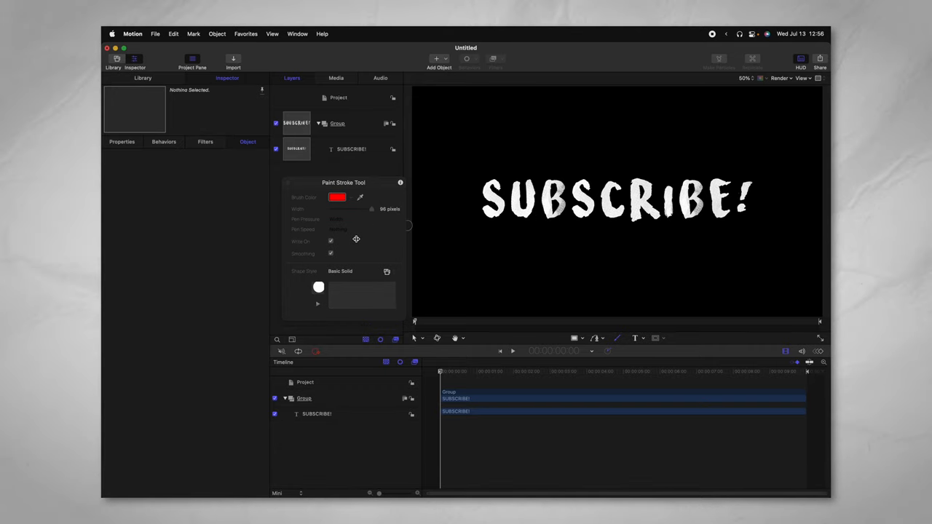
pyautogui.moveTo(301, 248)
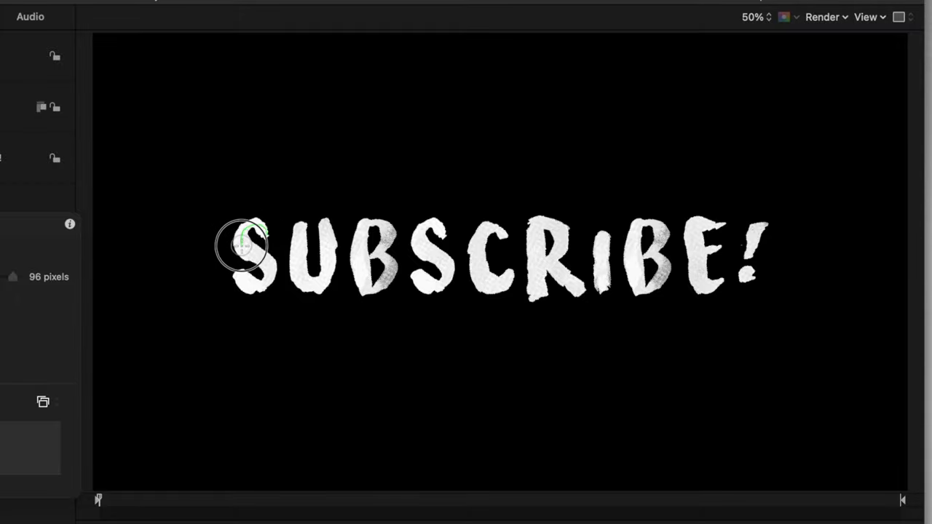
# Step: Paint a single red stroke across every letter of SUBSCRIBE!, starting at S
pyautogui.moveTo(242, 244); pyautogui.dragTo(255, 286)
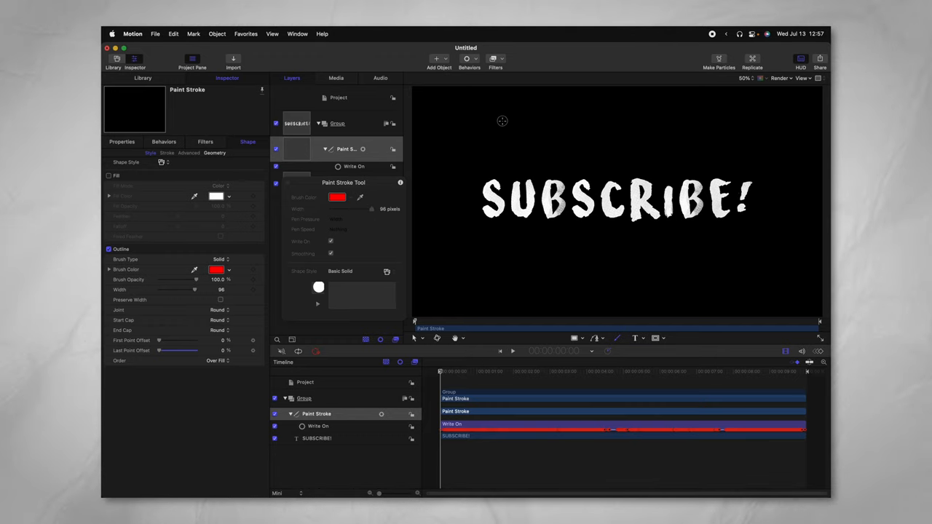
pyautogui.moveTo(453, 372); pyautogui.dragTo(495, 373)
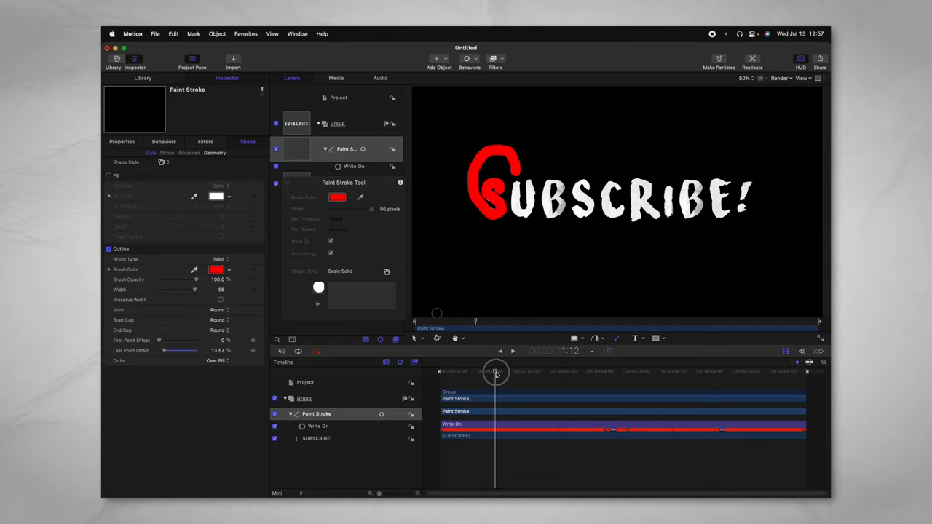
pyautogui.moveTo(497, 372); pyautogui.dragTo(698, 372)
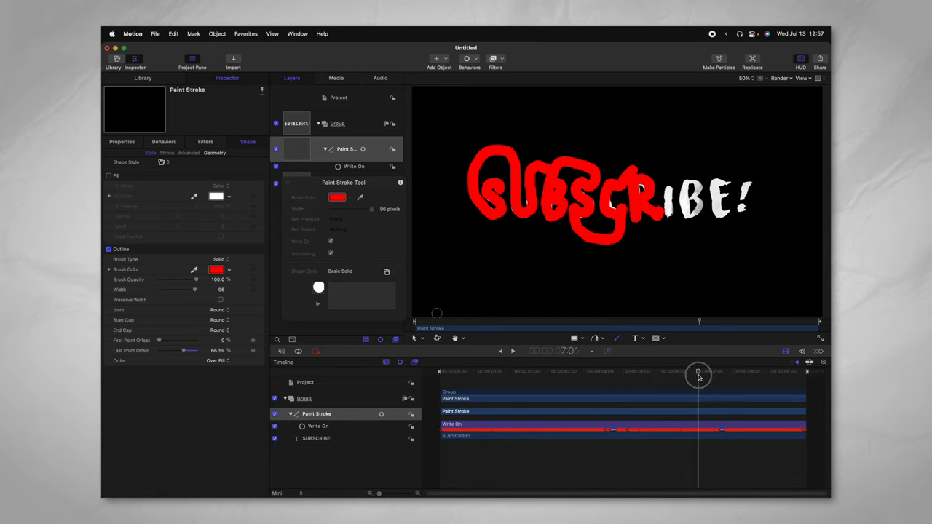
pyautogui.moveTo(699, 375); pyautogui.dragTo(790, 376)
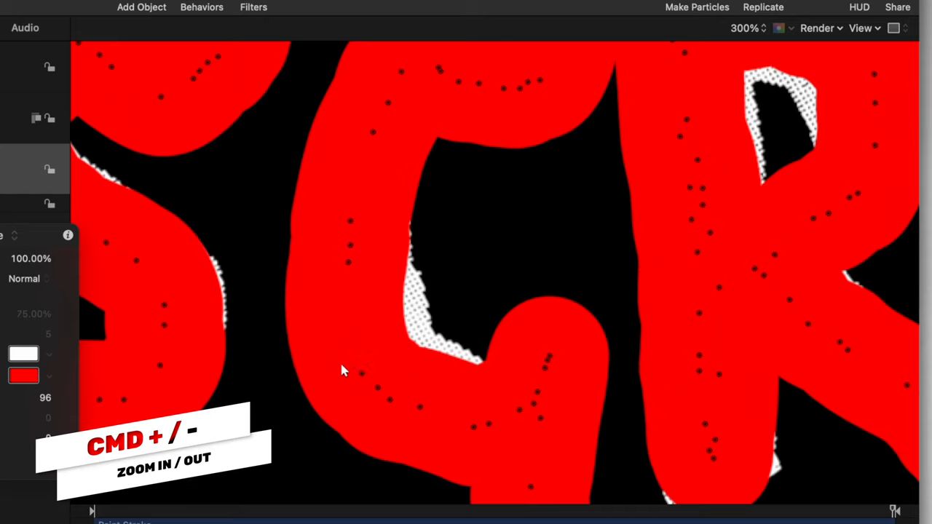
# Step: Drag two stroke control points over the exposed white letter edges at 300% zoom
pyautogui.moveTo(357, 313); pyautogui.dragTo(378, 348)
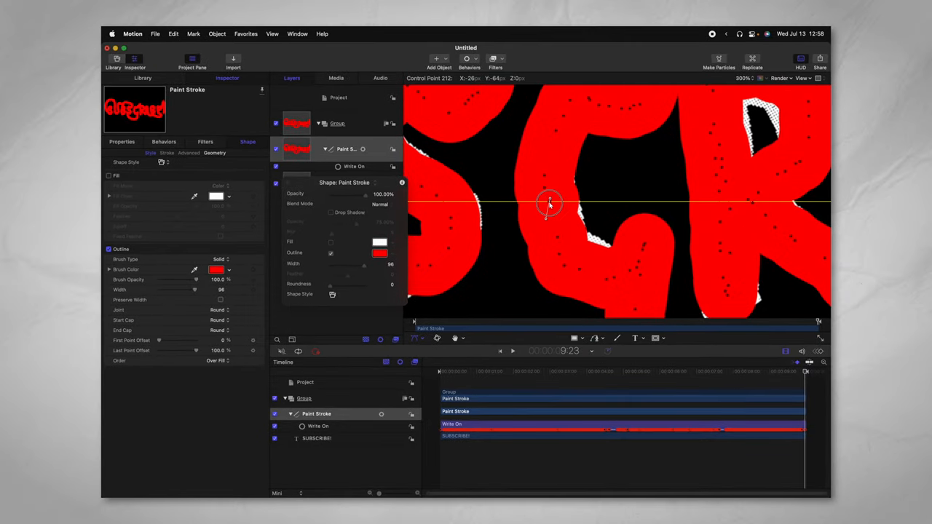
pyautogui.moveTo(550, 204); pyautogui.dragTo(590, 266)
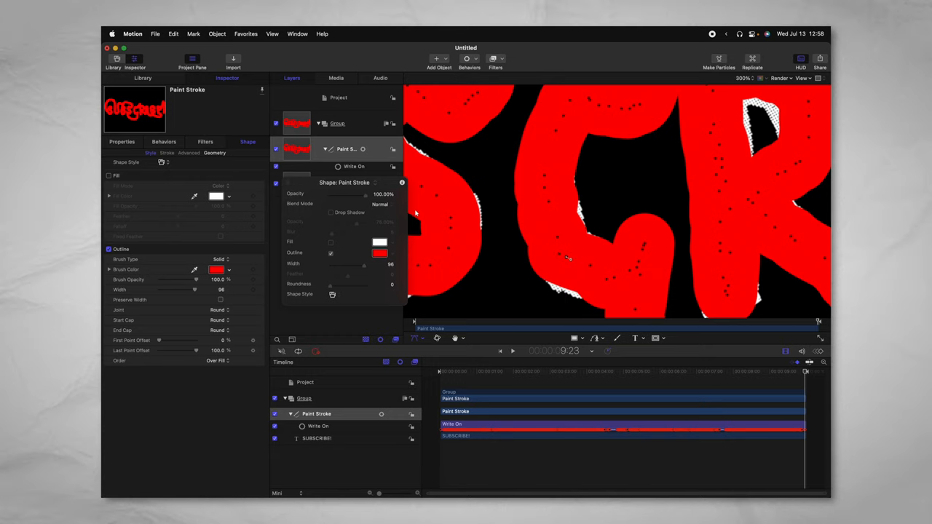
pyautogui.moveTo(363, 269)
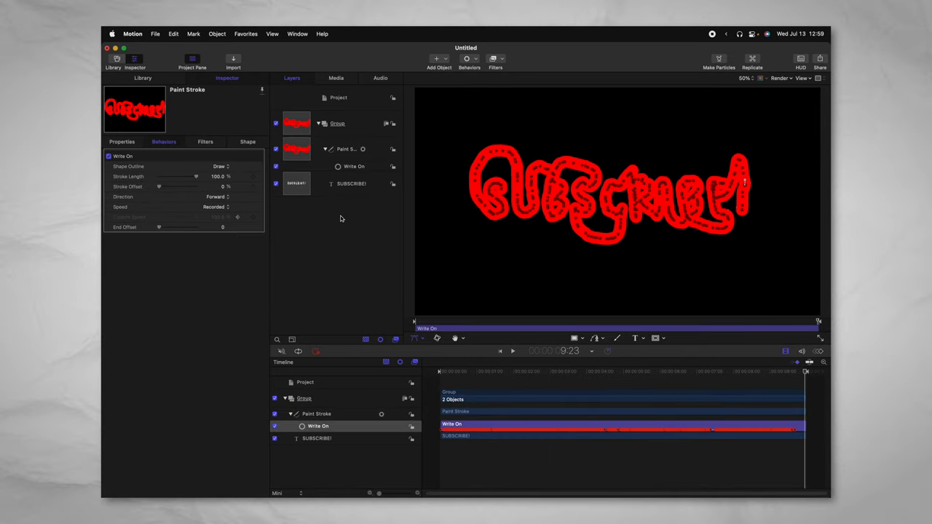
# Step: Add an image mask to SUBSCRIBE! using the Paint Stroke as source, hiding the stroke layer
pyautogui.click(351, 183)
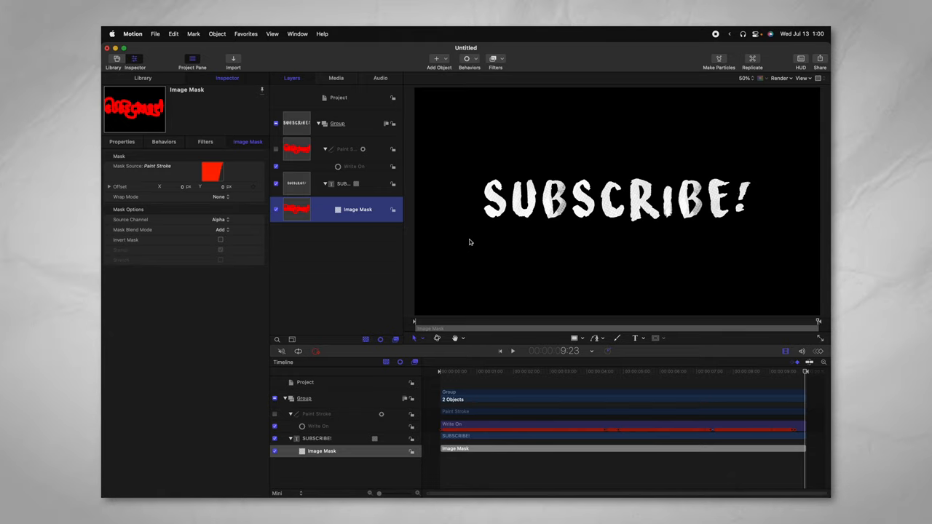
pyautogui.moveTo(310, 153)
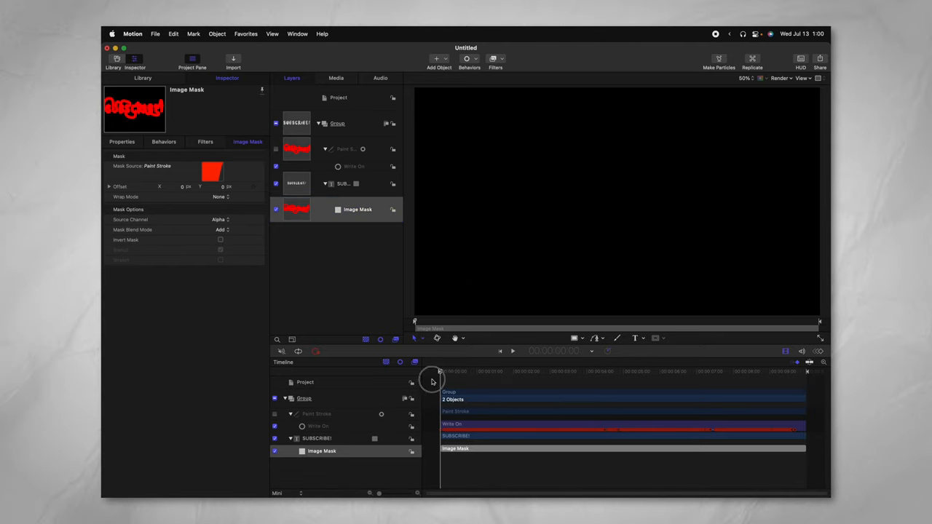
# Step: Preview the reveal and trim the Write On behavior's out point to about 2 seconds
pyautogui.moveTo(433, 380); pyautogui.dragTo(785, 380)
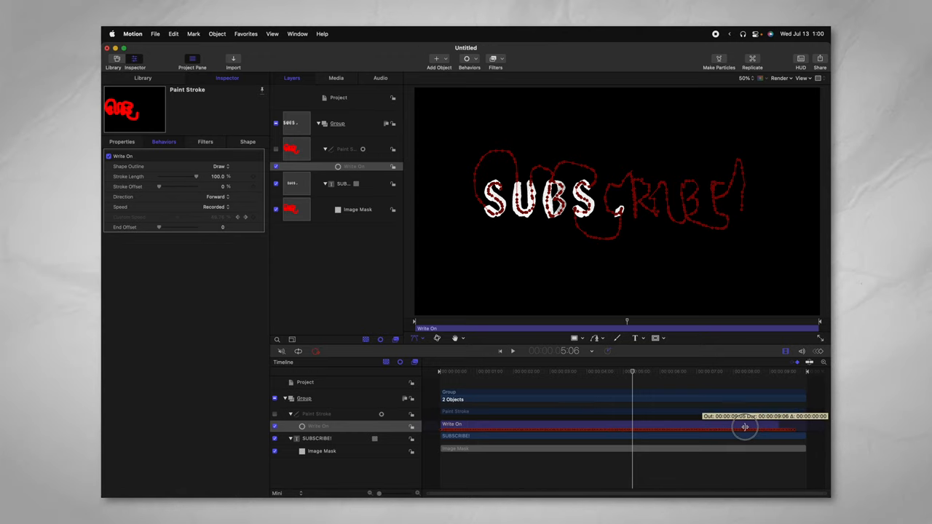
pyautogui.moveTo(746, 426); pyautogui.dragTo(526, 426)
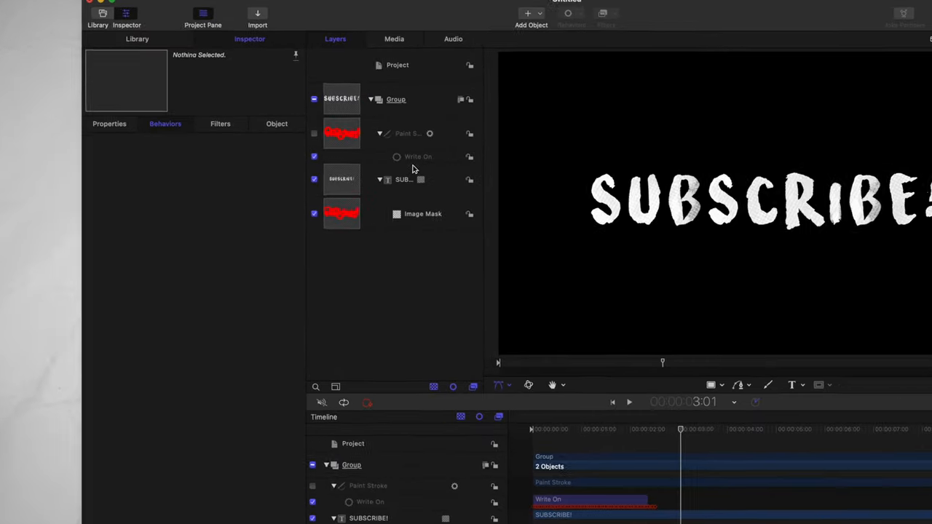
# Step: Keep Write On's Shape Outline on Draw, set Speed to Ease Both, and scrub to preview
pyautogui.click(418, 156)
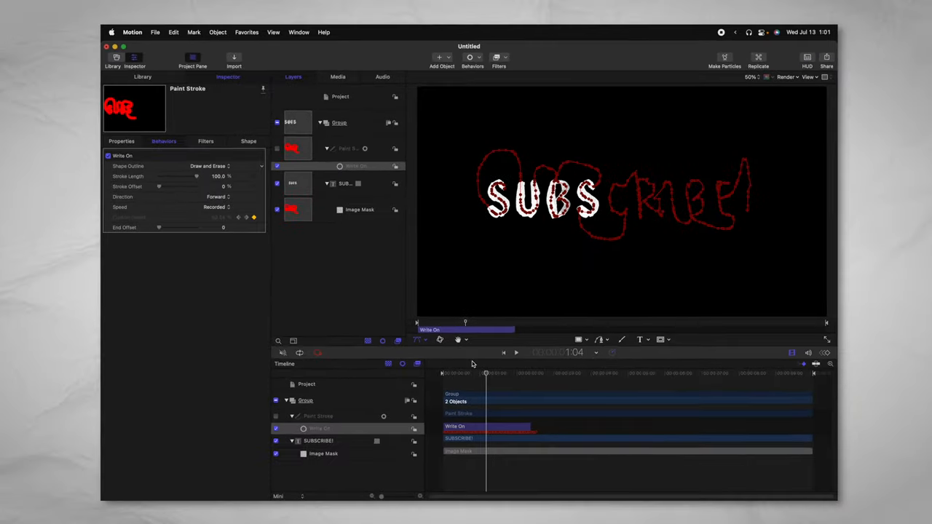
pyautogui.moveTo(487, 373); pyautogui.dragTo(504, 373)
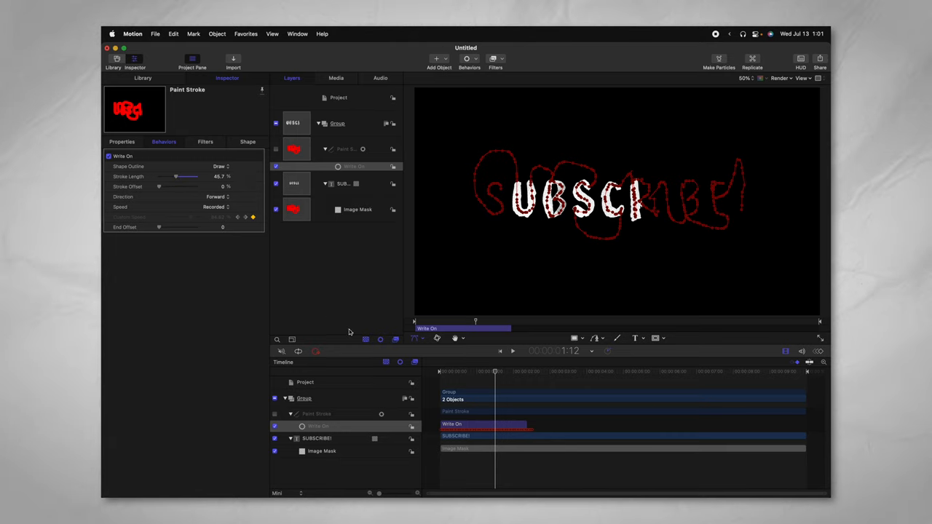
pyautogui.moveTo(476, 371); pyautogui.dragTo(488, 373)
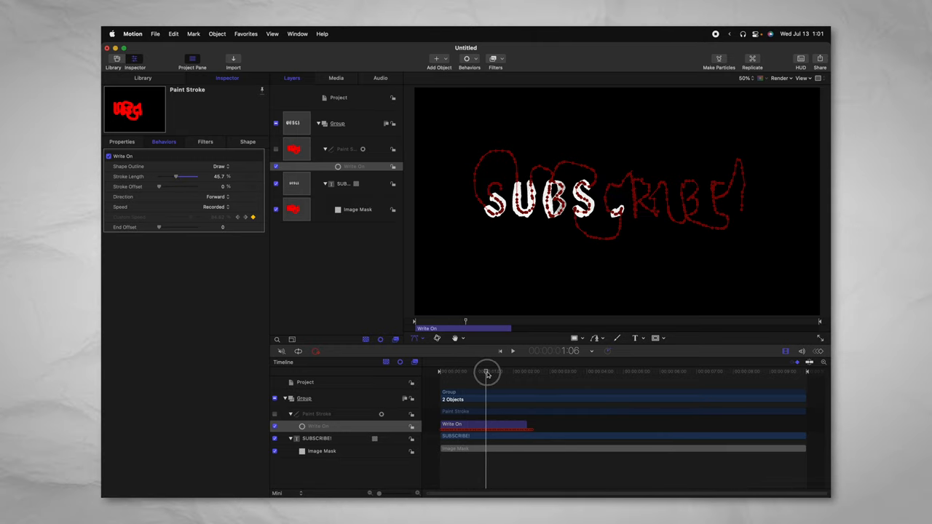
pyautogui.moveTo(488, 372); pyautogui.dragTo(523, 373)
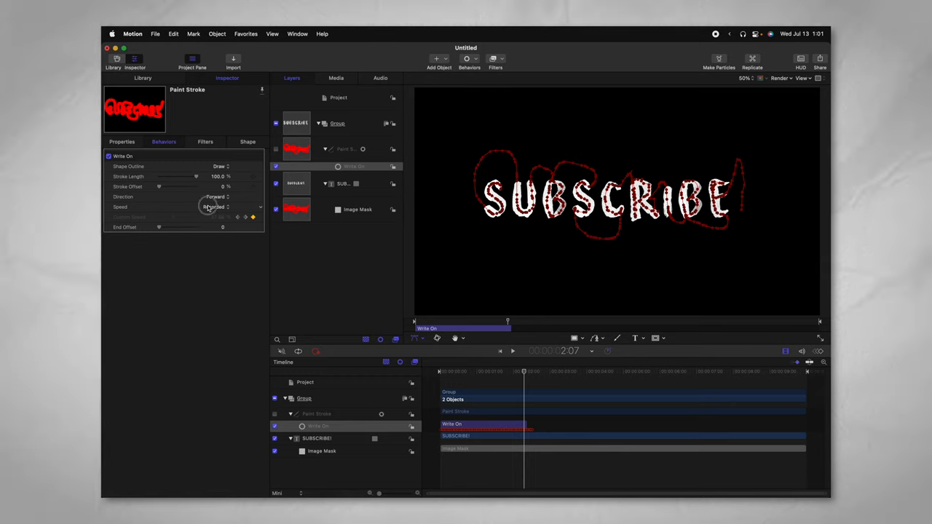
pyautogui.click(215, 207)
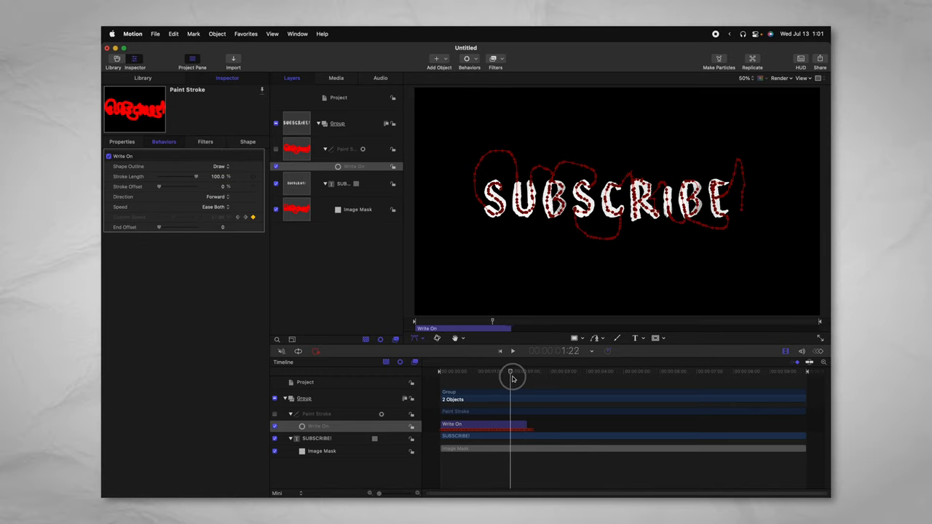
pyautogui.moveTo(511, 373); pyautogui.dragTo(492, 372)
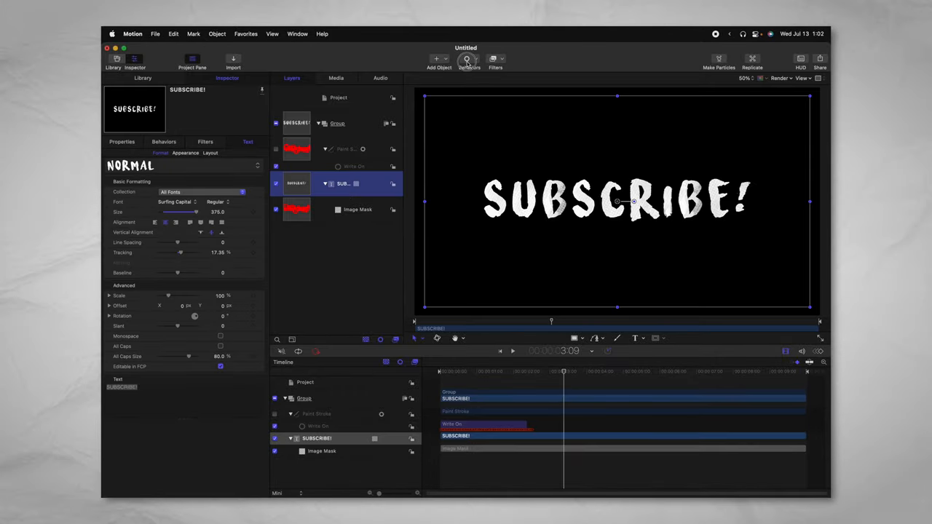
# Step: Add Quiver and Randomize Sequence Face Four Corner behaviors to the SUBSCRIBE! text
pyautogui.click(439, 60)
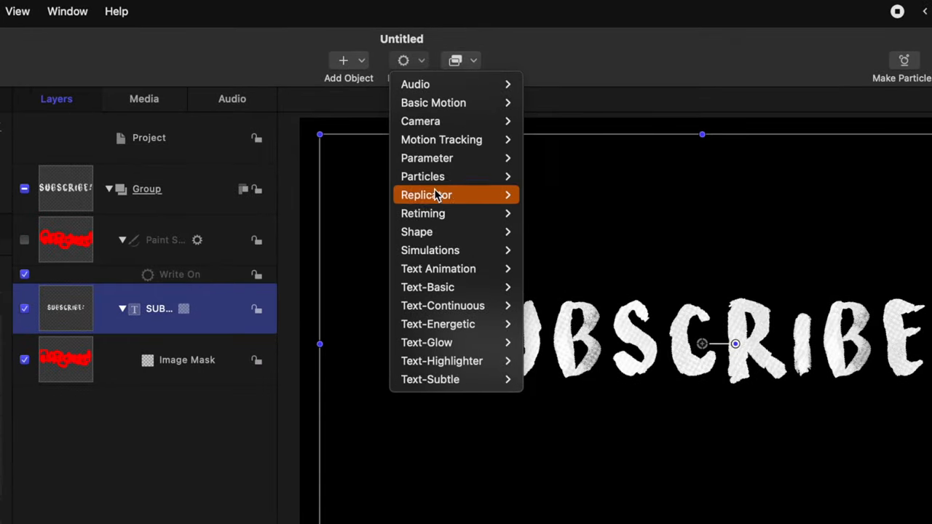
pyautogui.moveTo(443, 306)
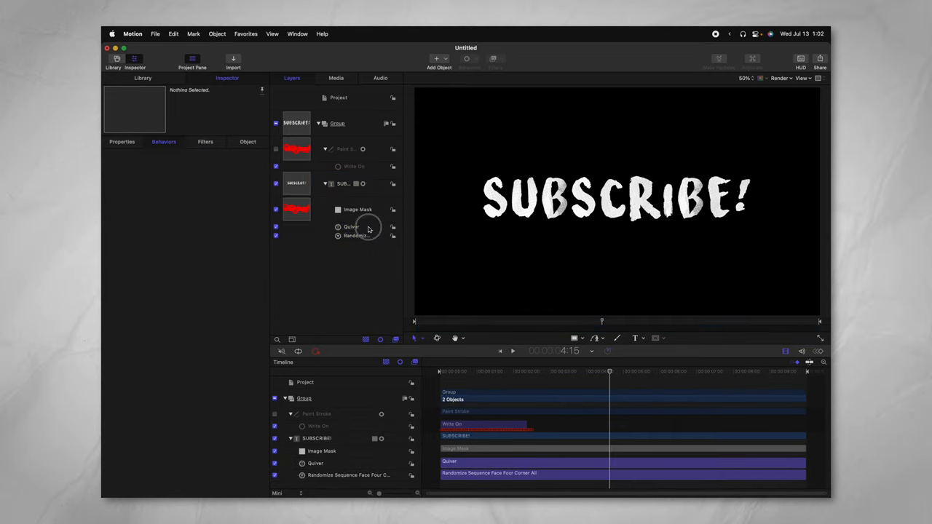
pyautogui.click(351, 227)
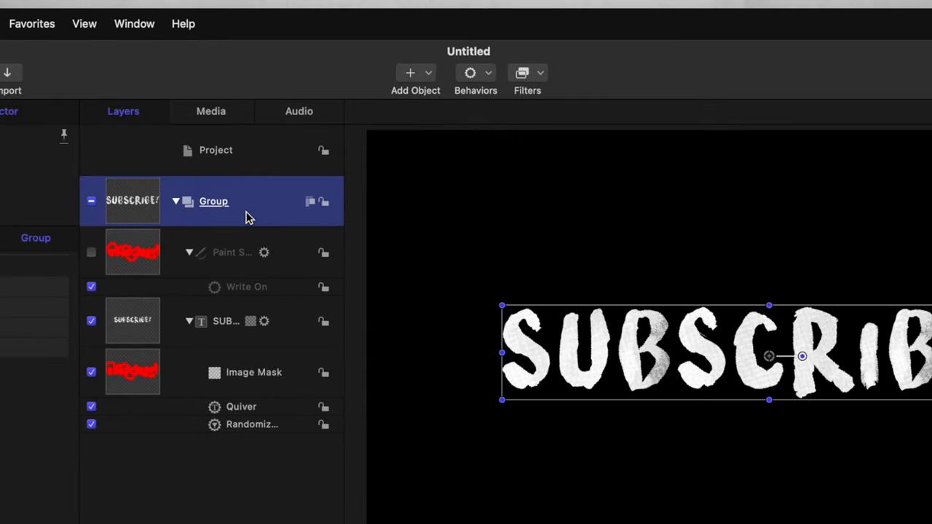
# Step: Wrap the SUBSCRIBE! group in an outer group renamed Group Strobe, with Strobe rate 8
pyautogui.rightClick(213, 202)
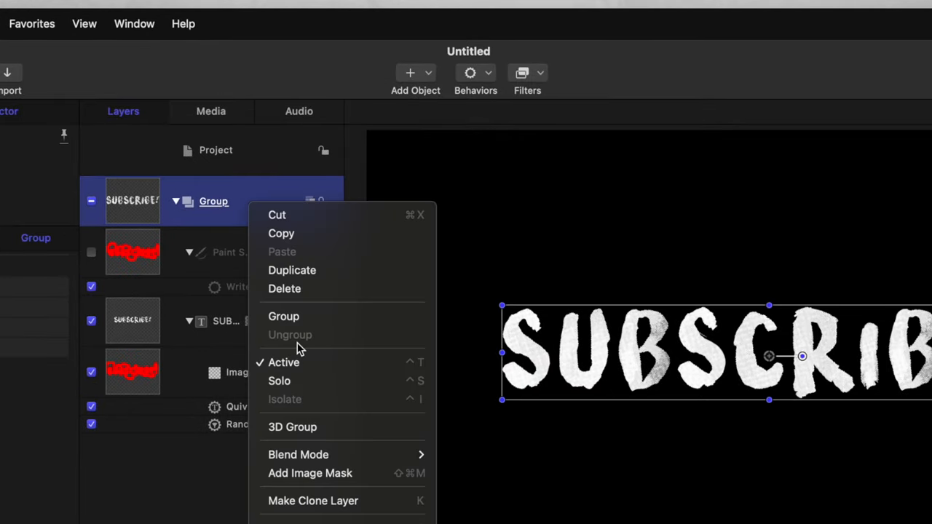
pyautogui.click(284, 316)
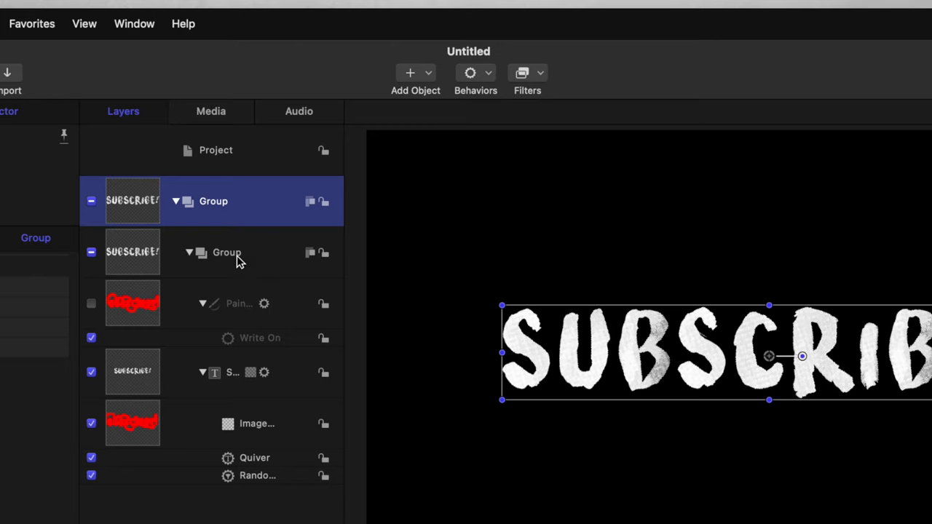
pyautogui.doubleClick(213, 201)
pyautogui.write(' Strobe')
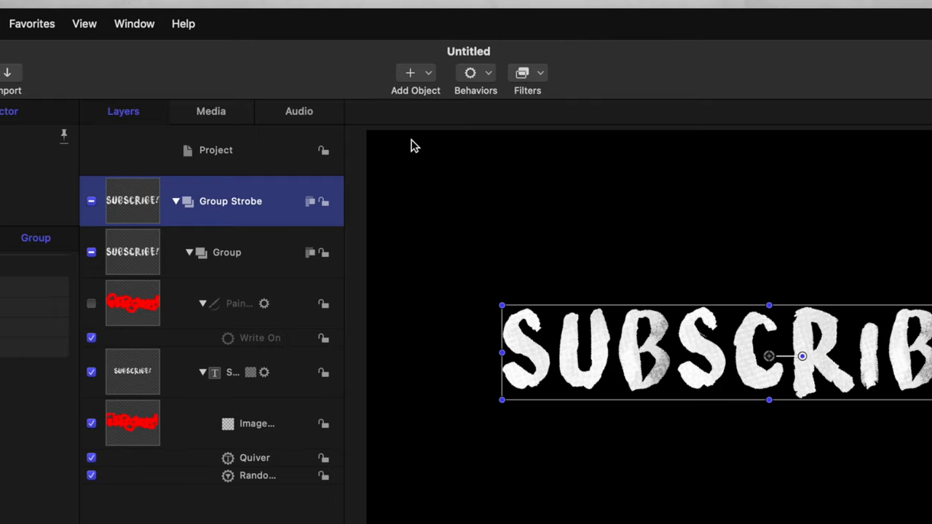
pyautogui.click(527, 73)
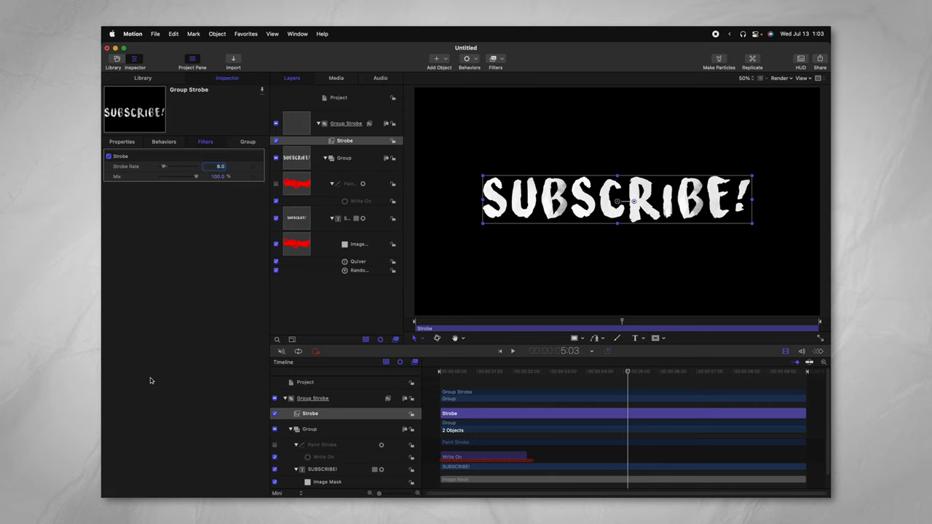
pyautogui.click(513, 351)
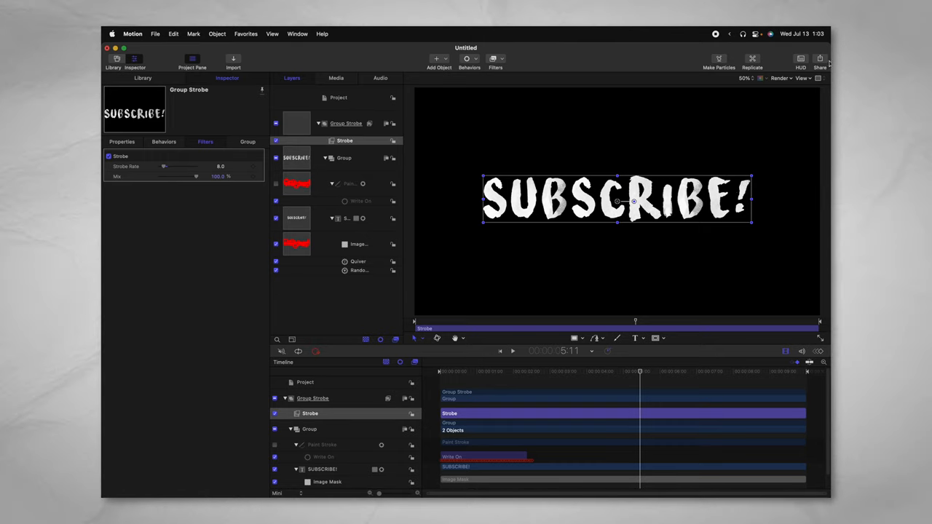
pyautogui.click(820, 62)
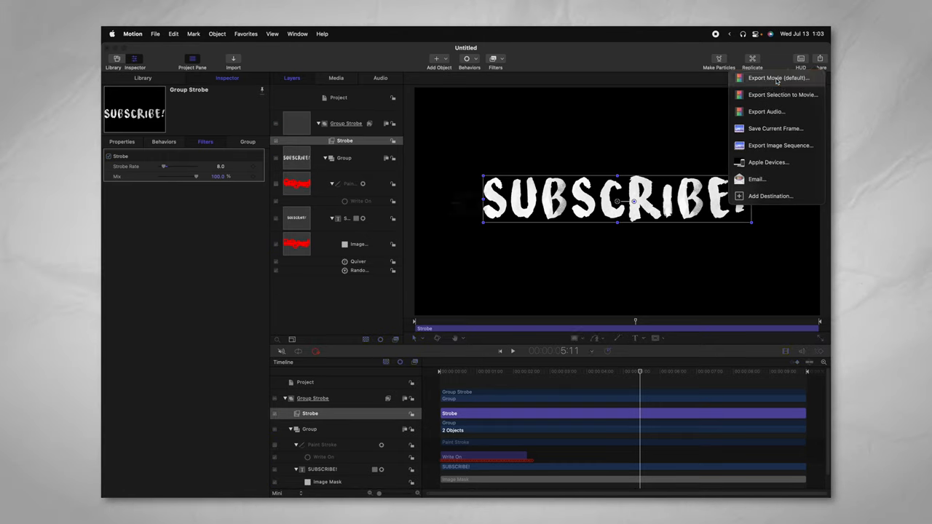
pyautogui.click(778, 78)
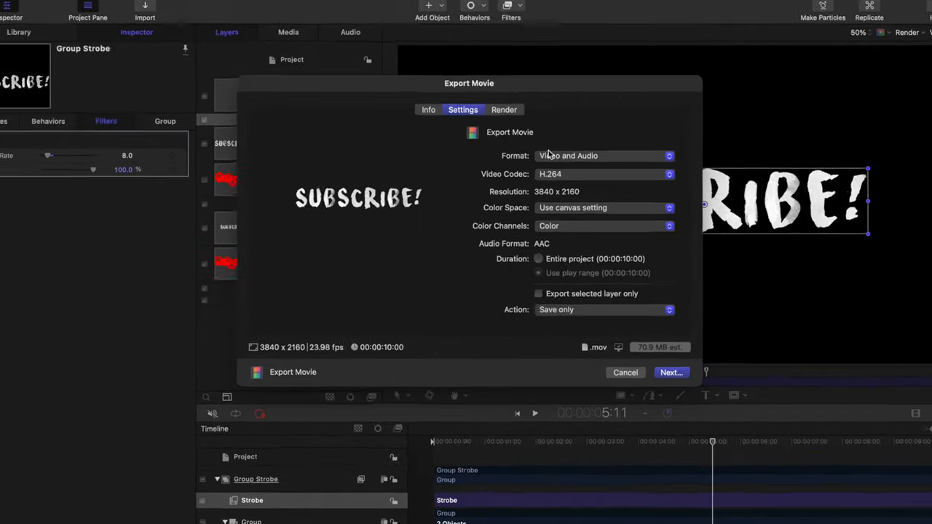
pyautogui.click(605, 174)
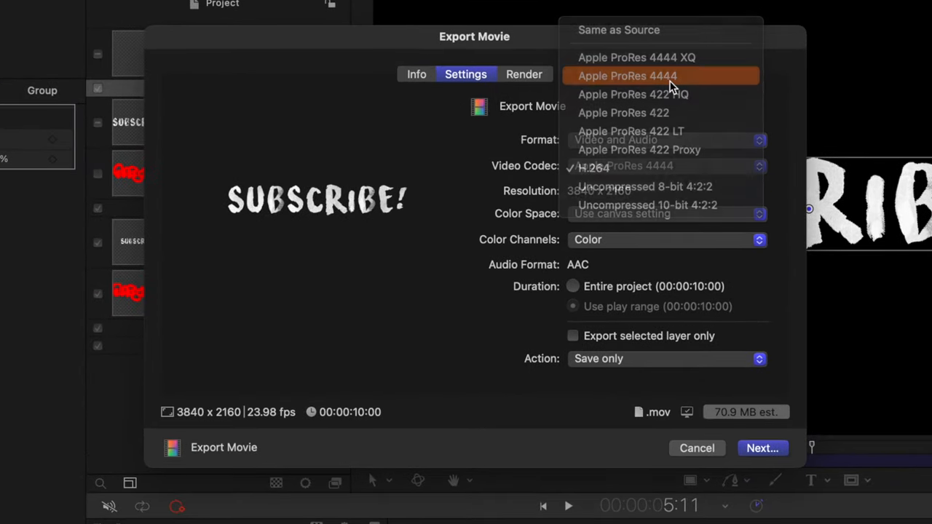
pyautogui.click(627, 76)
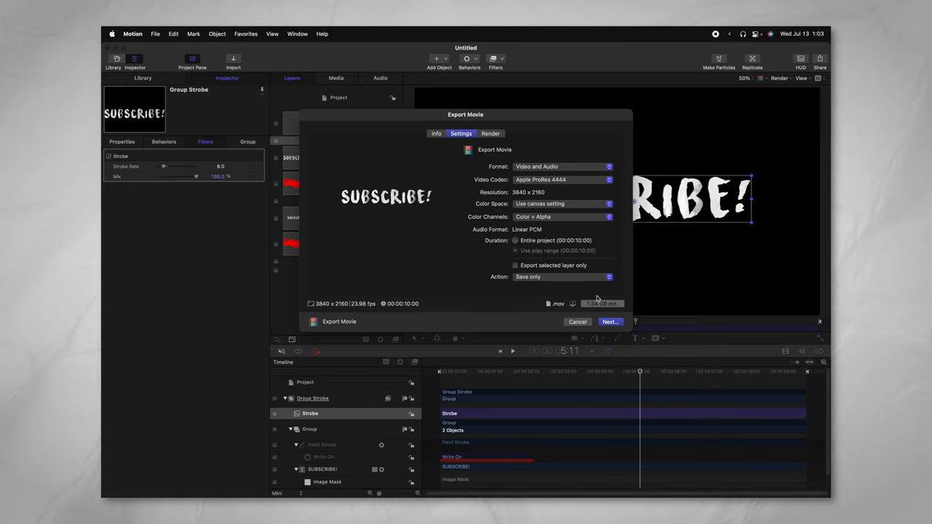
pyautogui.click(577, 322)
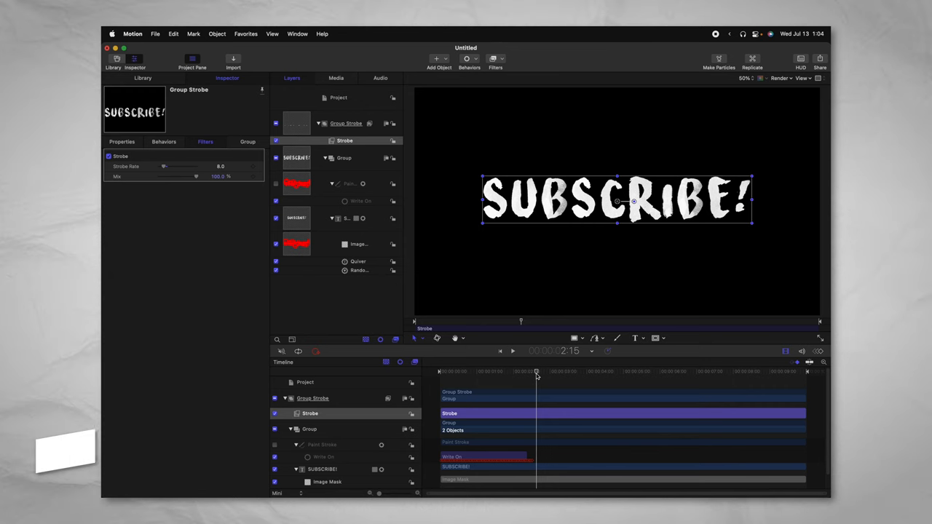
# Step: Publish the title as template 'Subscribe Handwritten' under the Tutorials category
pyautogui.press('cmd+s')
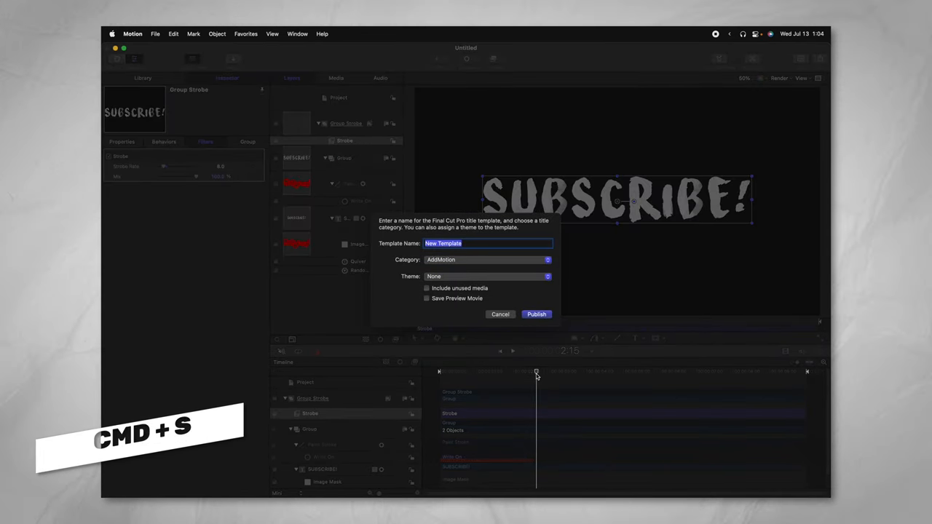
pyautogui.write('Subscr')
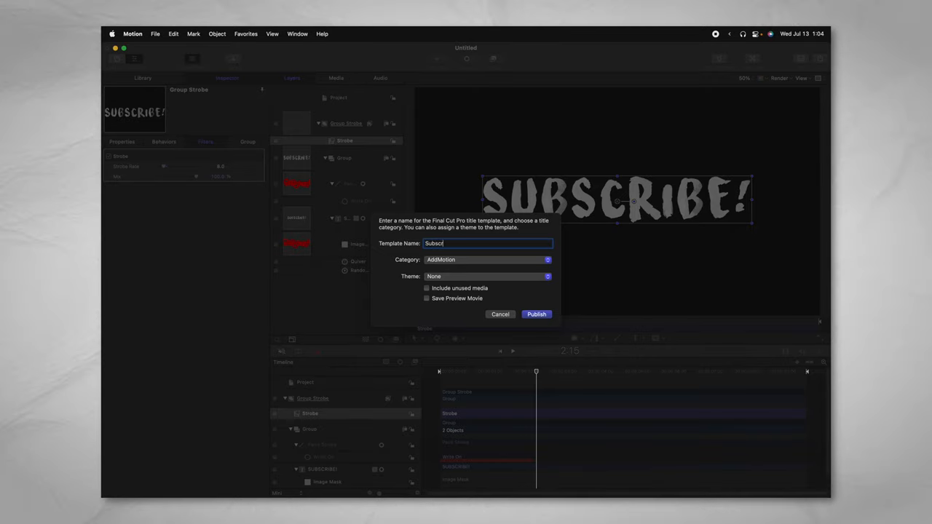
pyautogui.click(487, 259)
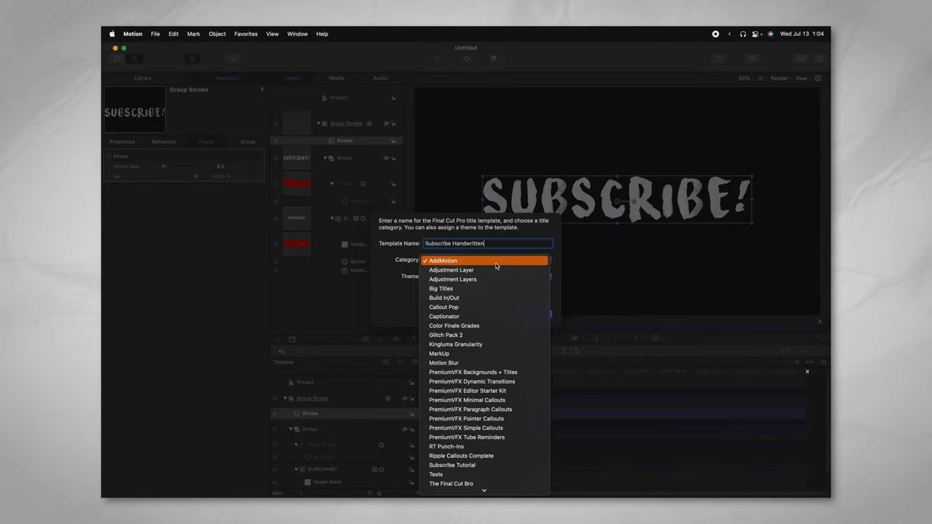
pyautogui.click(452, 466)
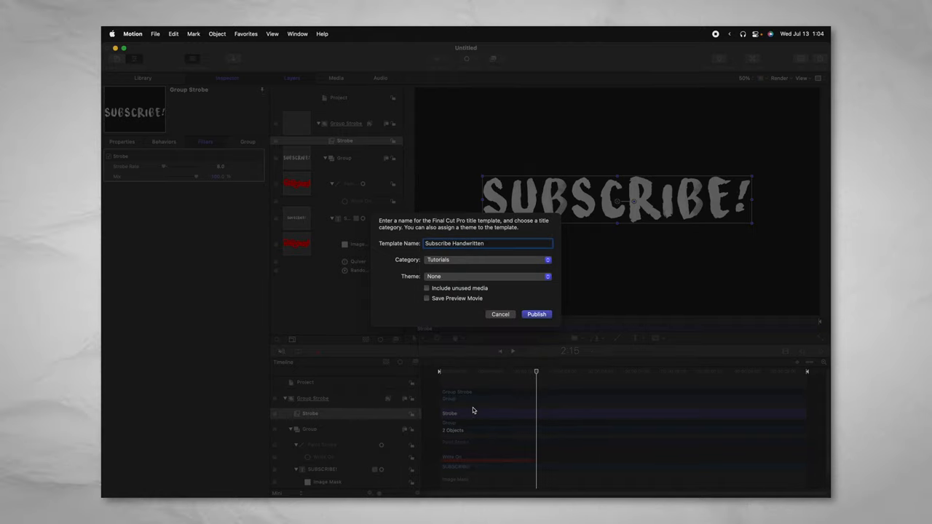
pyautogui.click(536, 314)
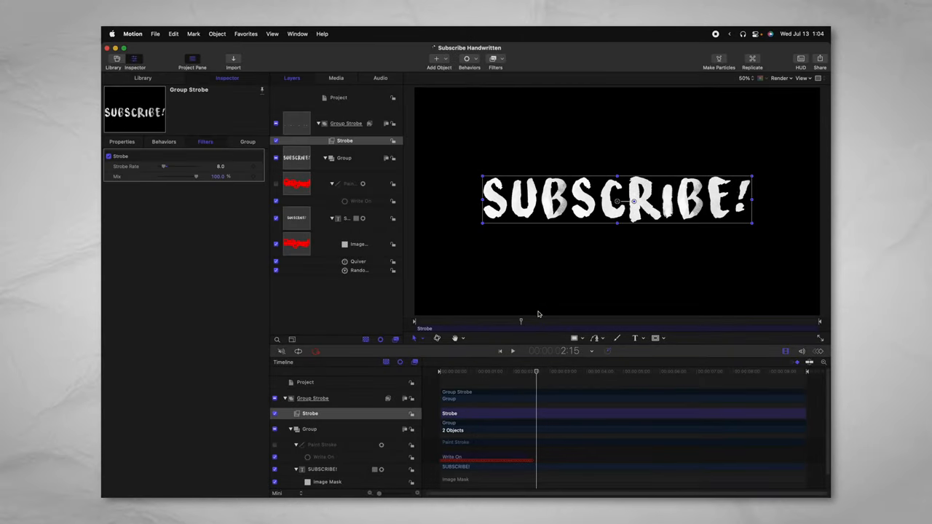